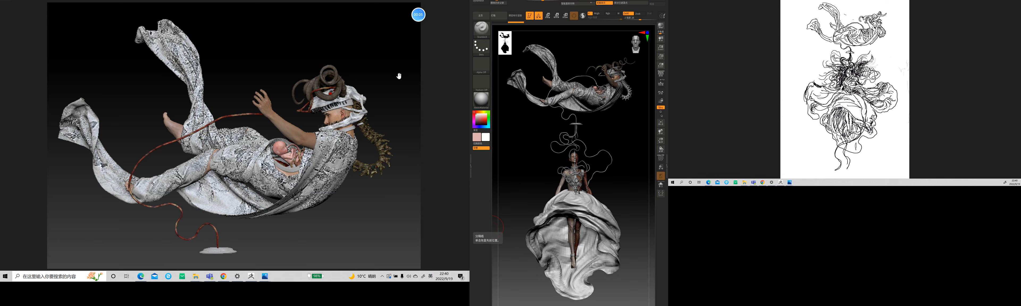
{"action": "mouse_move", "coordinate": [101, 196]}
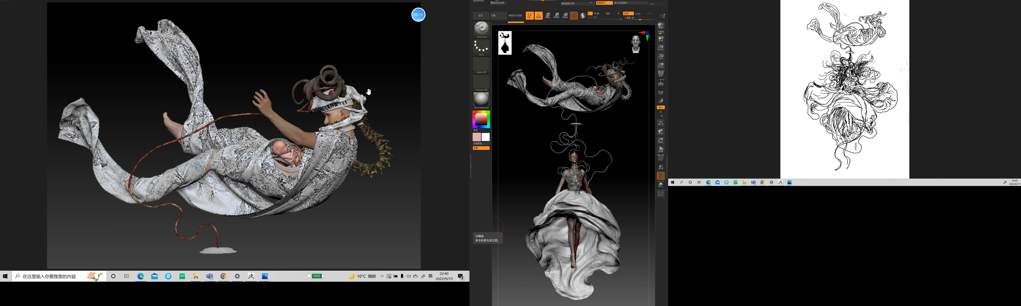
{"action": "mouse_move", "coordinate": [372, 73]}
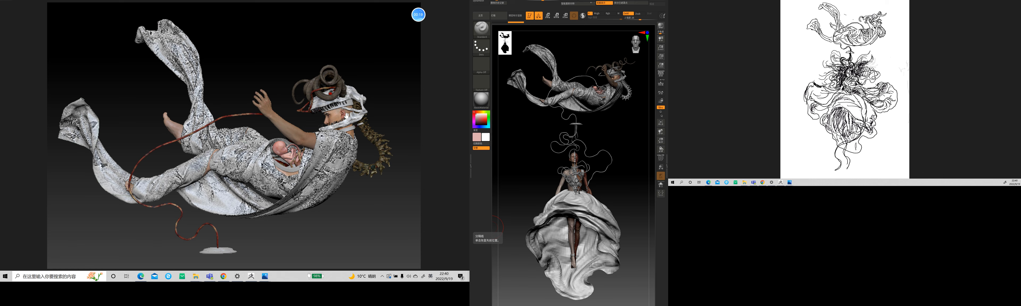
{"action": "mouse_move", "coordinate": [309, 55]}
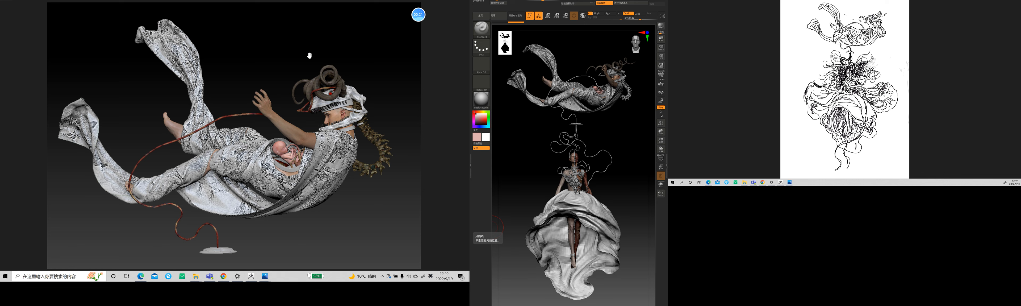
{"action": "mouse_move", "coordinate": [395, 108]}
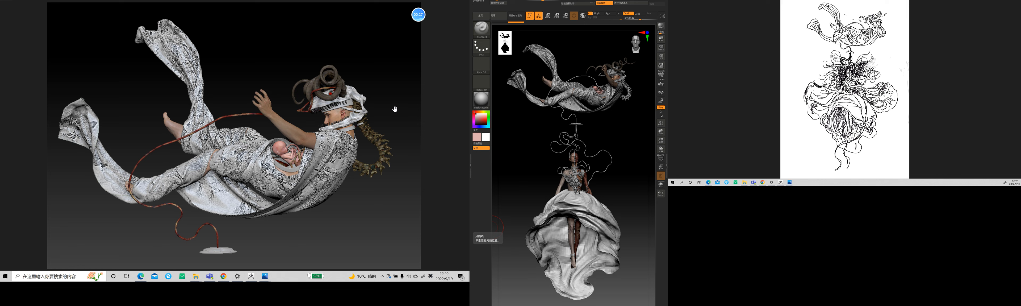
{"action": "mouse_move", "coordinate": [251, 68]}
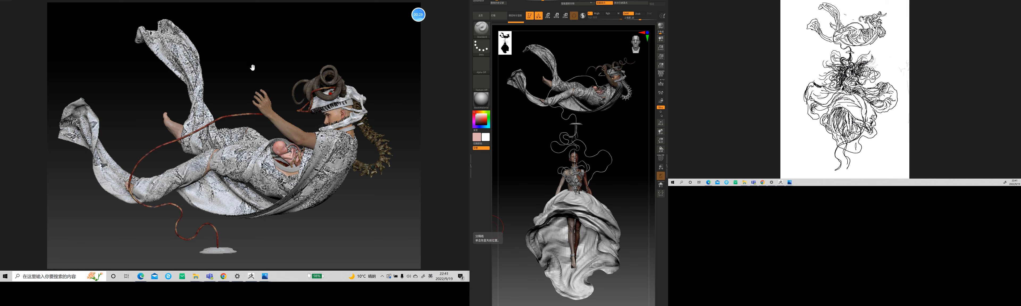
{"action": "mouse_move", "coordinate": [378, 72]}
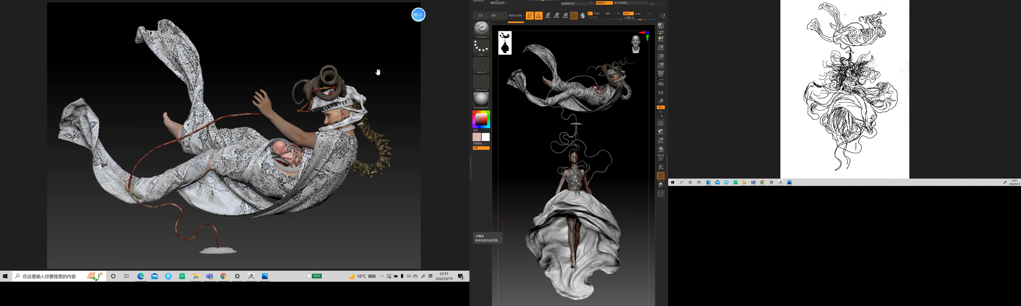
{"action": "mouse_move", "coordinate": [357, 66]}
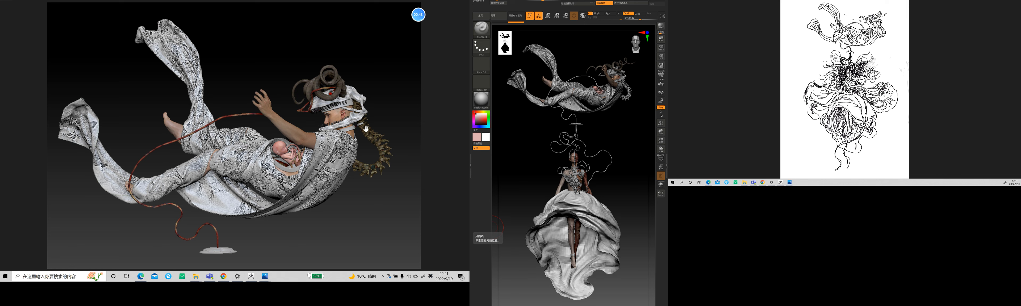
{"action": "mouse_move", "coordinate": [396, 115]}
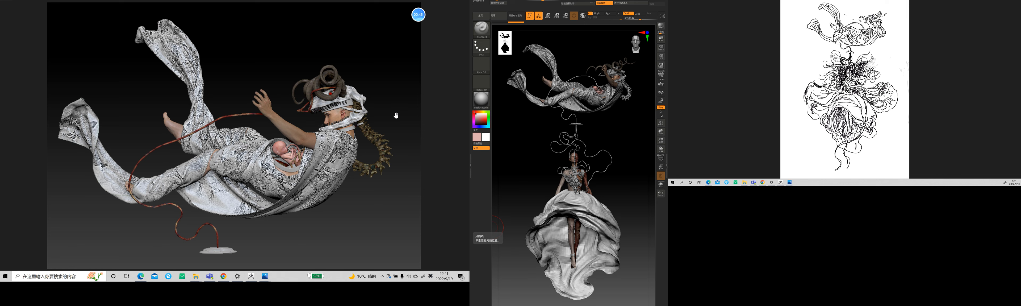
{"action": "mouse_move", "coordinate": [390, 98]}
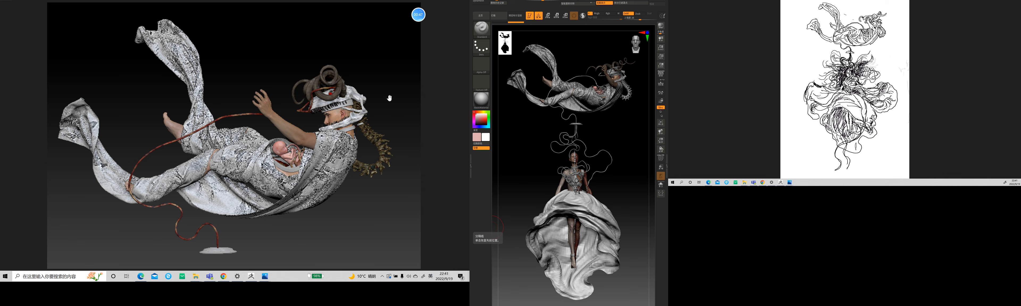
{"action": "mouse_move", "coordinate": [386, 90]}
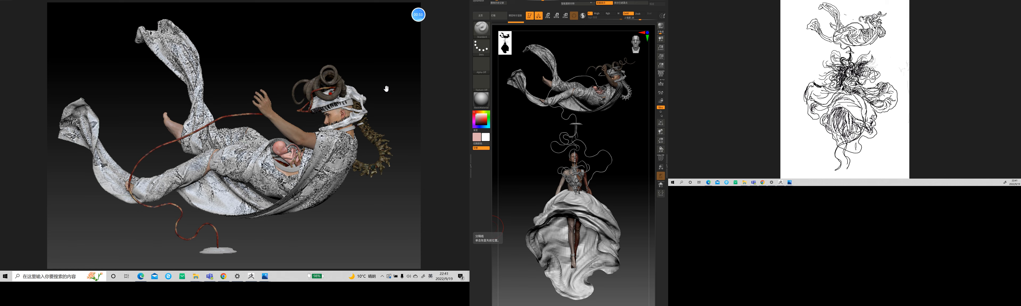
{"action": "mouse_move", "coordinate": [280, 65]}
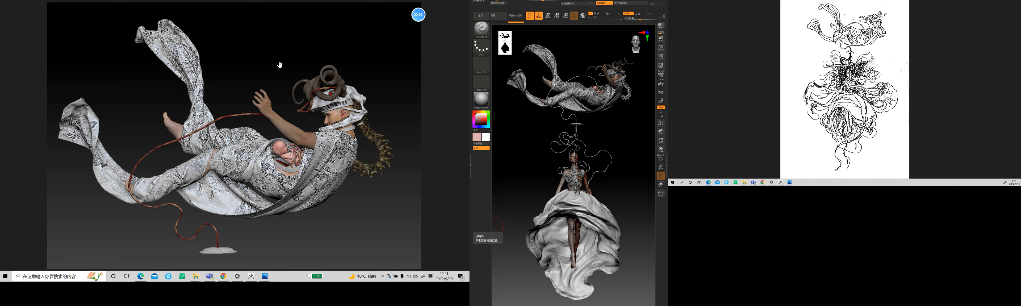
{"action": "mouse_move", "coordinate": [265, 57]}
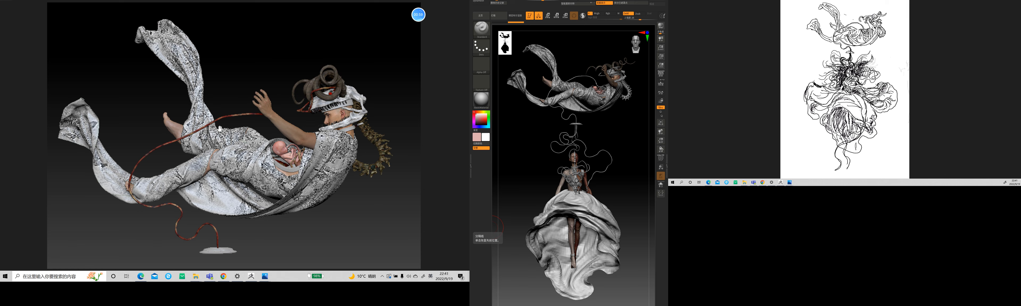
{"action": "mouse_move", "coordinate": [372, 74]}
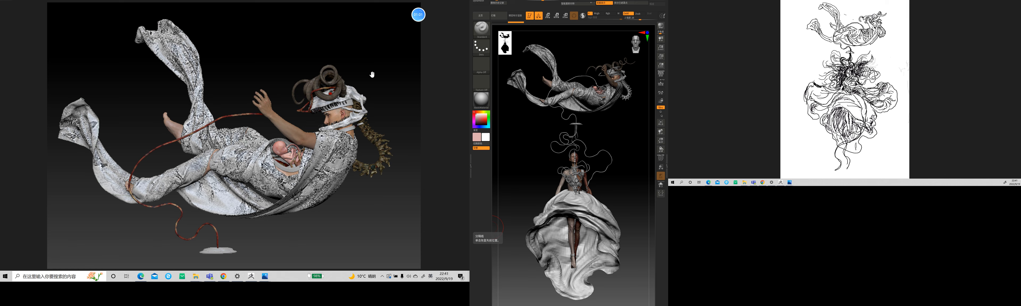
{"action": "mouse_move", "coordinate": [256, 228]}
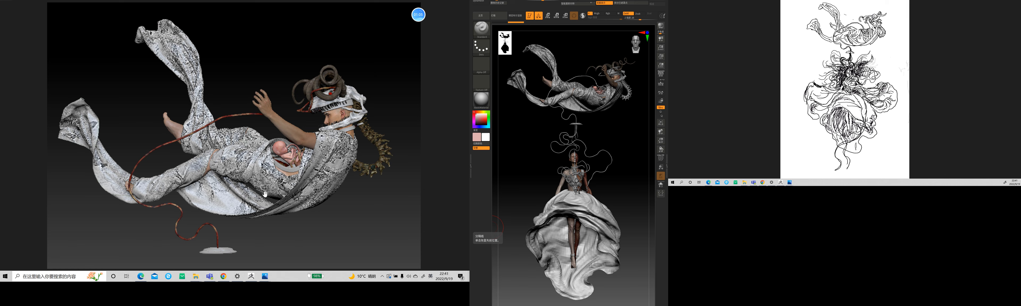
{"action": "mouse_move", "coordinate": [256, 65]}
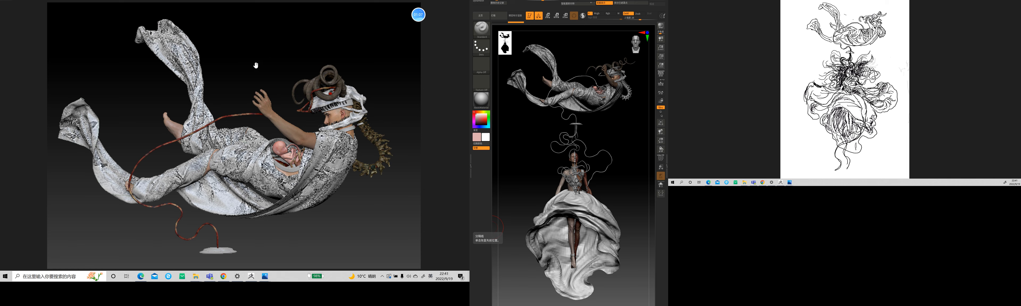
{"action": "mouse_move", "coordinate": [262, 126]}
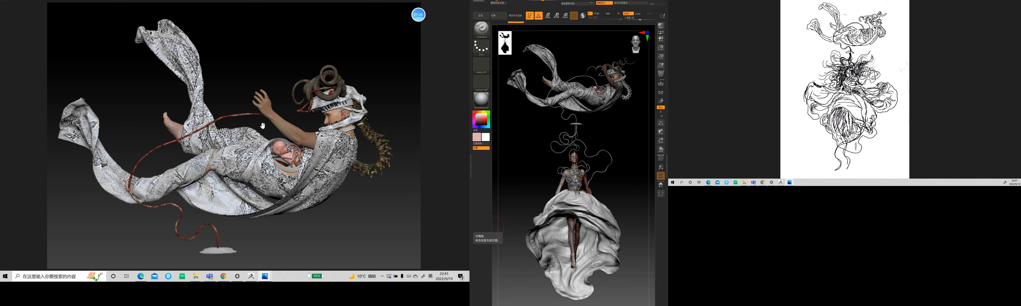
{"action": "mouse_move", "coordinate": [189, 243]}
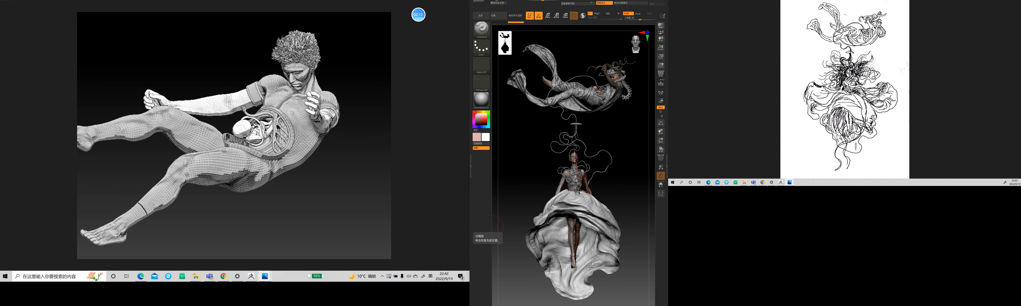
{"action": "mouse_move", "coordinate": [210, 111]}
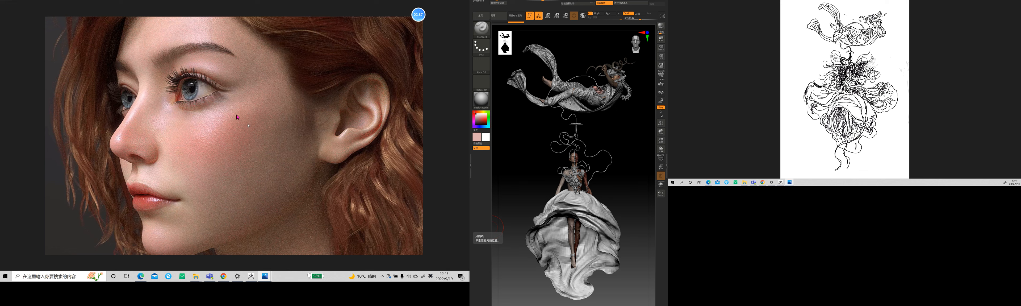
{"action": "mouse_move", "coordinate": [290, 139]}
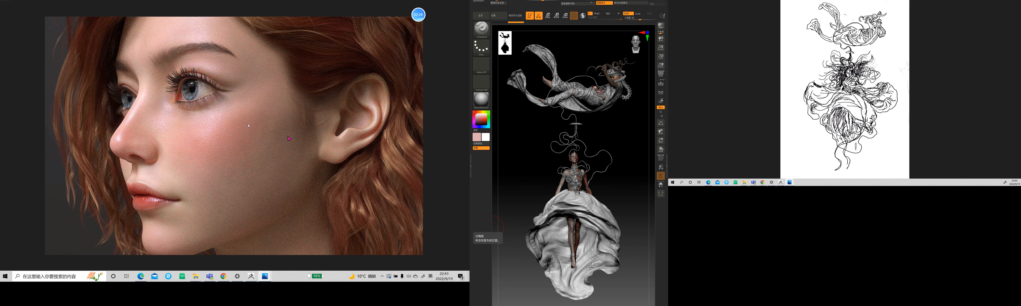
{"action": "mouse_move", "coordinate": [215, 146]}
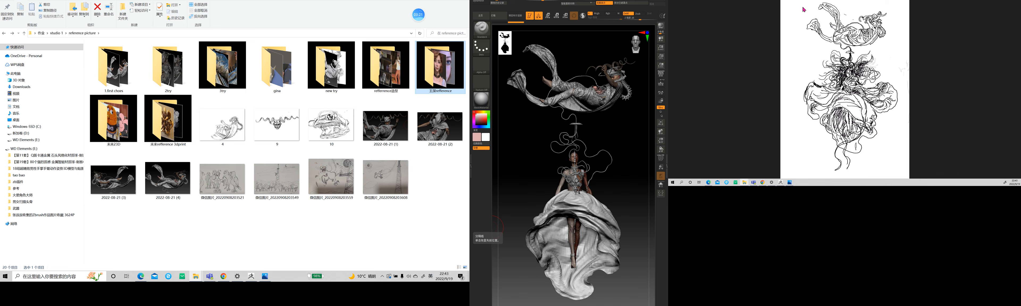
{"action": "mouse_move", "coordinate": [890, 161]}
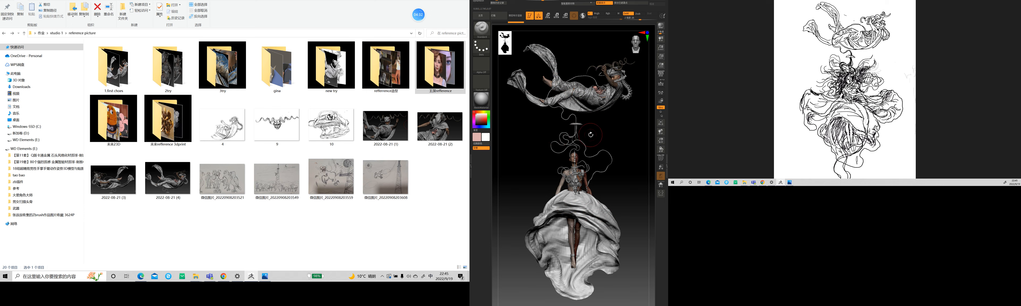
- Orbit the floating character sculpt to a slightly turned angle
{"action": "left_click_drag", "start_coordinate": [590, 134], "coordinate": [615, 134]}
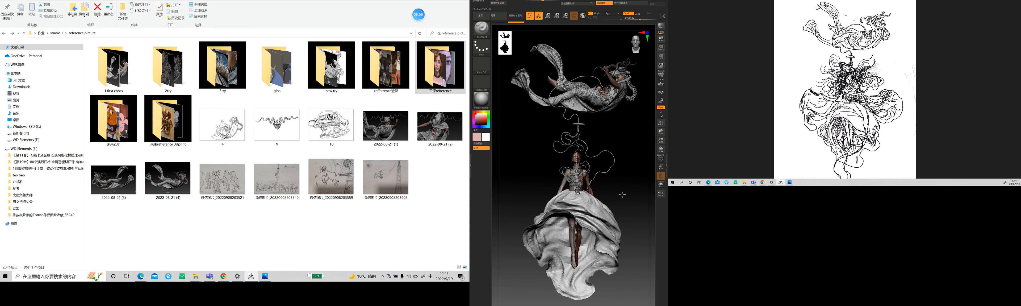
{"action": "mouse_move", "coordinate": [619, 212]}
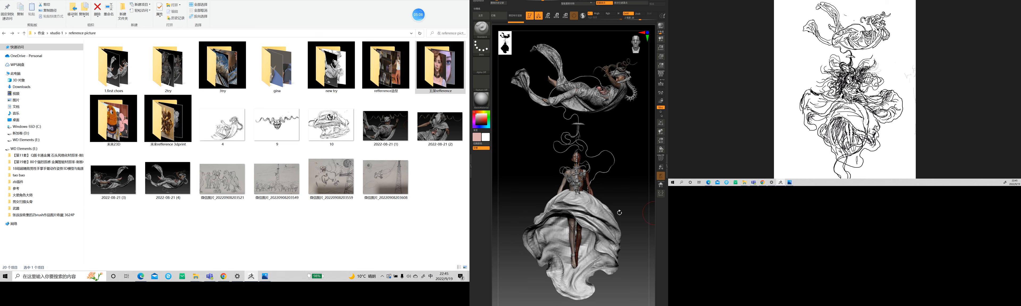